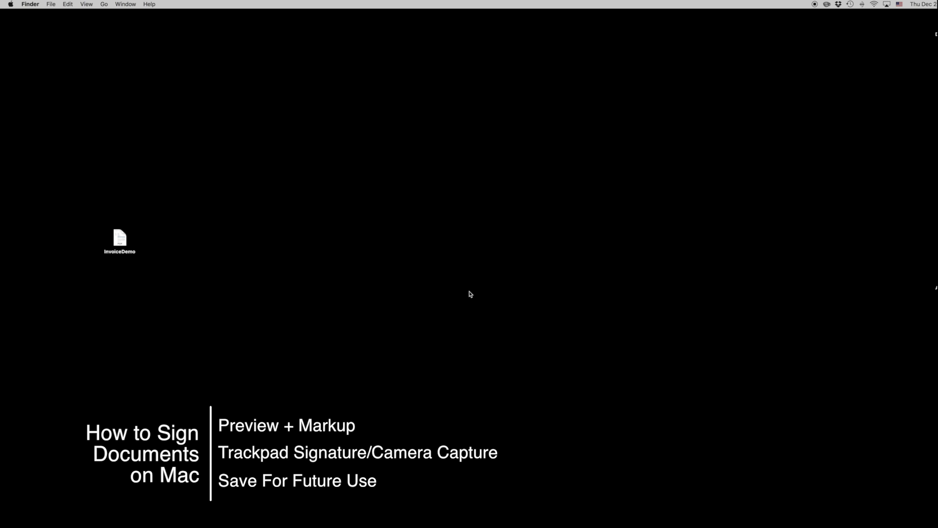
- Open the InvoiceDemo file from the desktop in Preview
{"action": "double_click", "coordinate": [120, 238]}
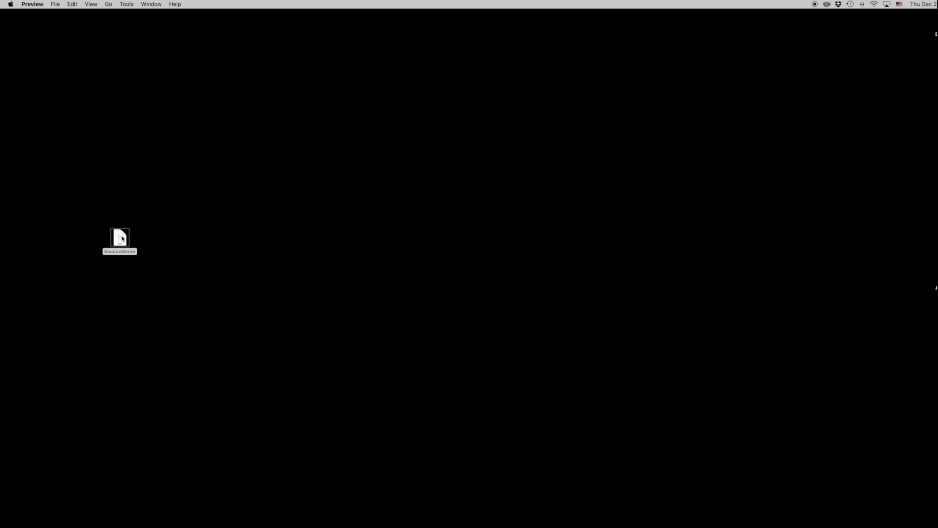
- Show the Markup toolbar for the open InvoiceDemo invoice
{"action": "double_click", "coordinate": [120, 238]}
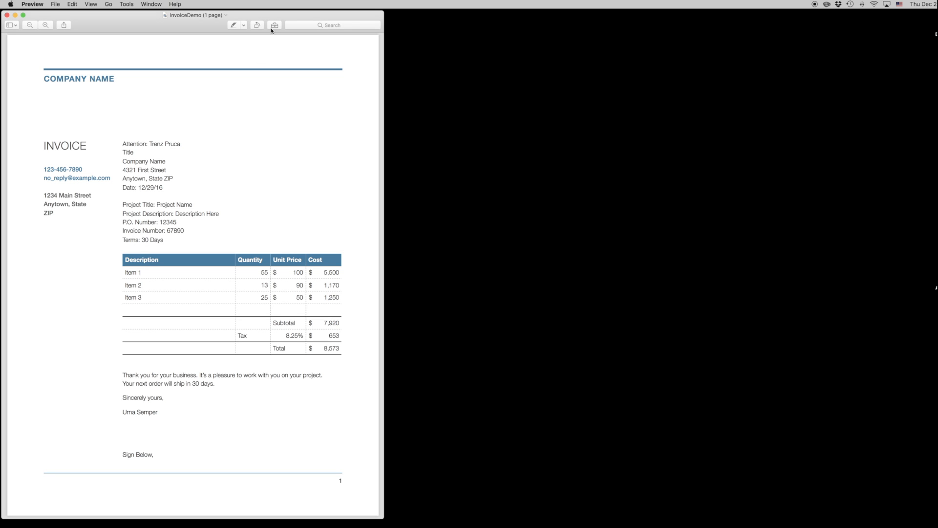
{"action": "mouse_move", "coordinate": [274, 24]}
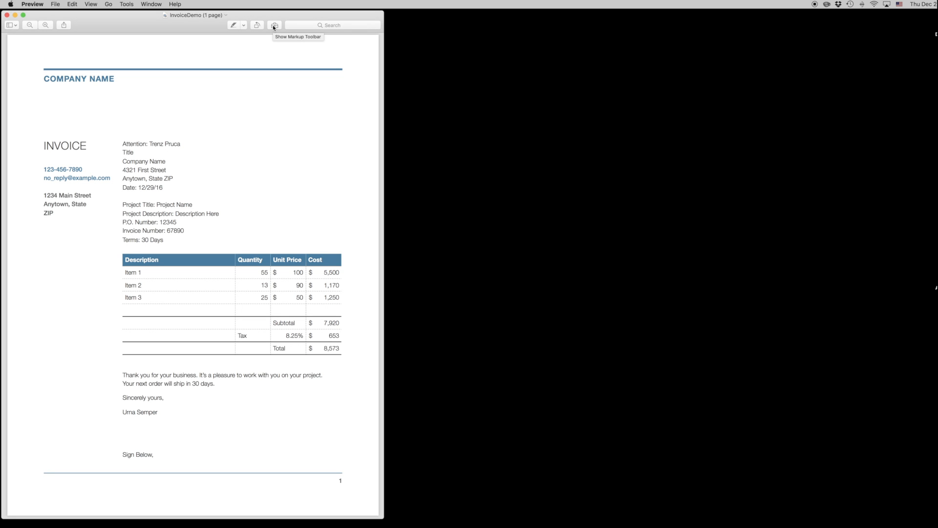
{"action": "left_click", "coordinate": [274, 25]}
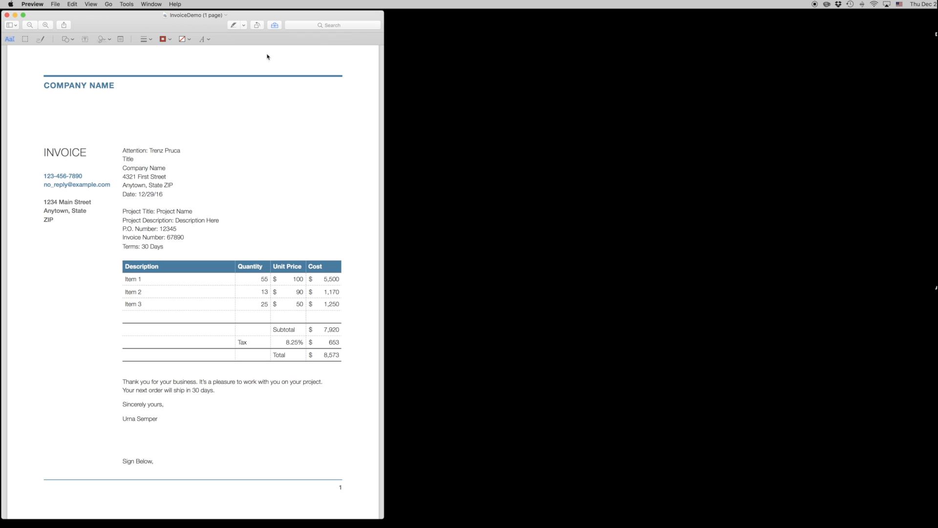
- Create a new signature by capturing the handwritten paper signature with the camera
{"action": "left_click", "coordinate": [102, 39]}
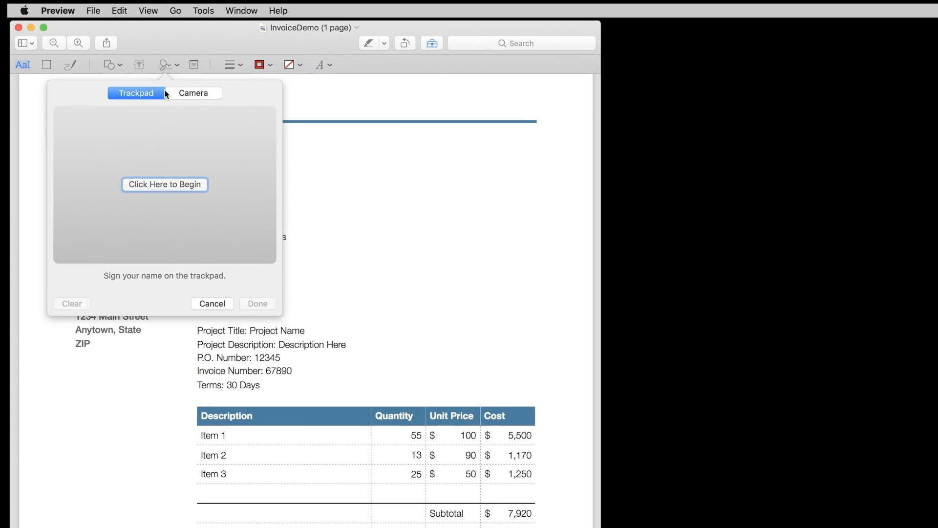
{"action": "left_click", "coordinate": [191, 91]}
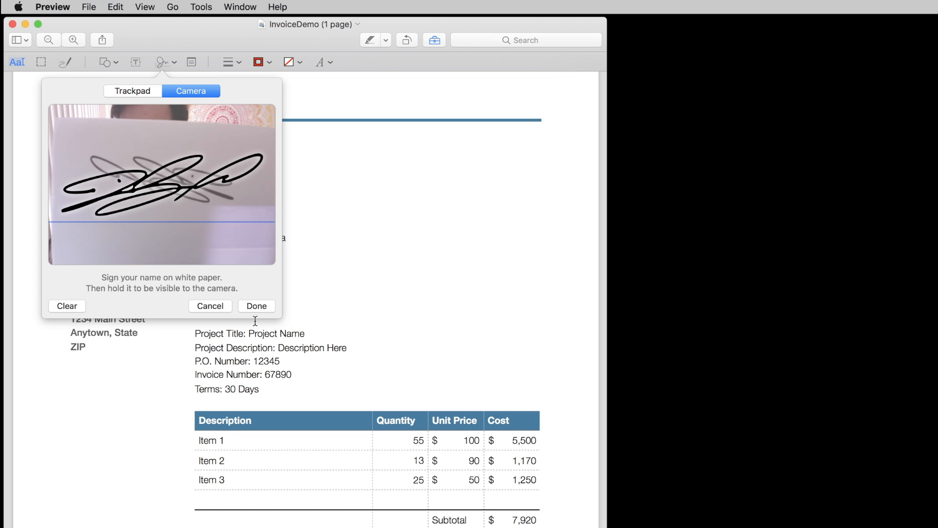
{"action": "left_click", "coordinate": [256, 306]}
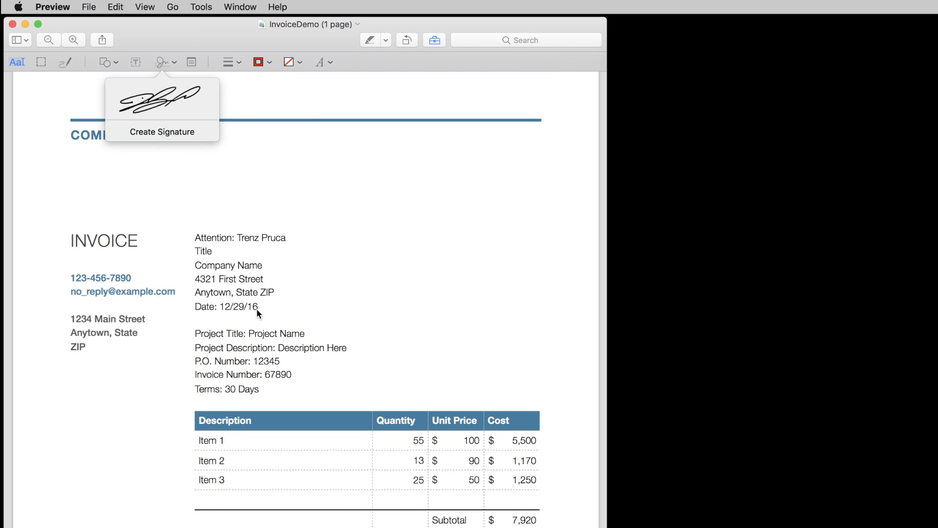
- Insert the saved signature and drag it beside the 'Sign Below' line
{"action": "left_click", "coordinate": [162, 99]}
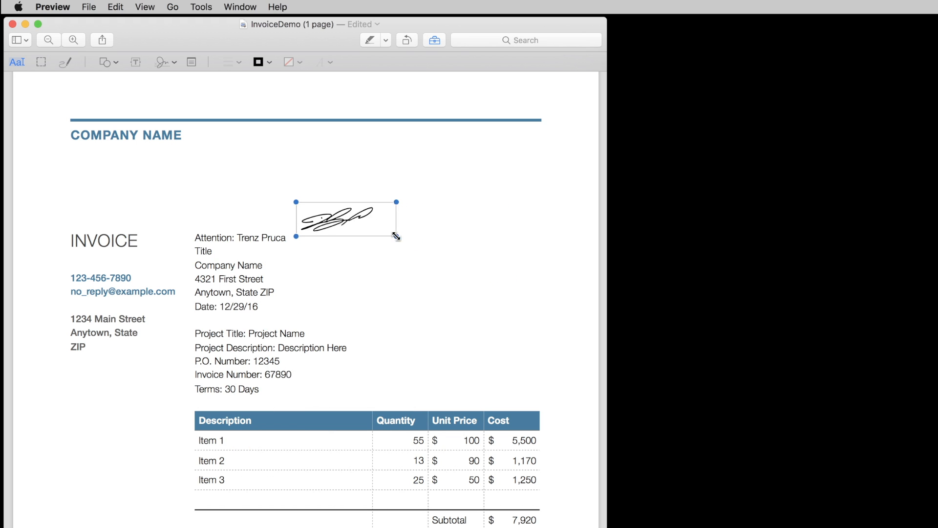
{"action": "left_click_drag", "start_coordinate": [396, 202], "coordinate": [426, 202]}
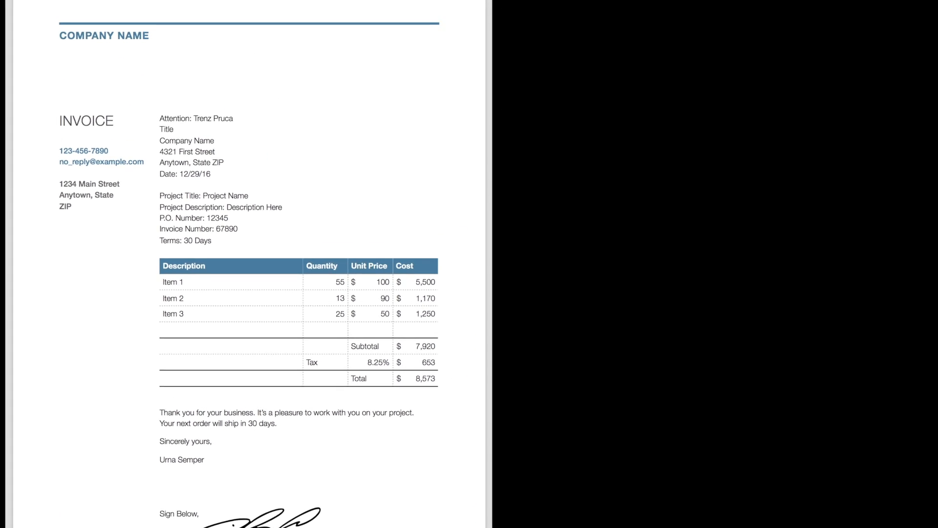
- Close the signed InvoiceDemo window to return to the Finder desktop
{"action": "left_click", "coordinate": [64, 5]}
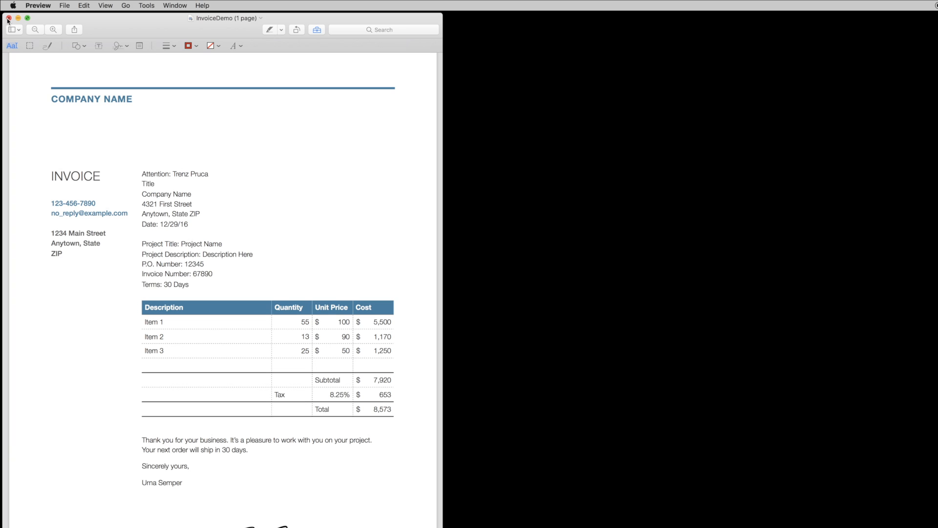
{"action": "left_click", "coordinate": [9, 19]}
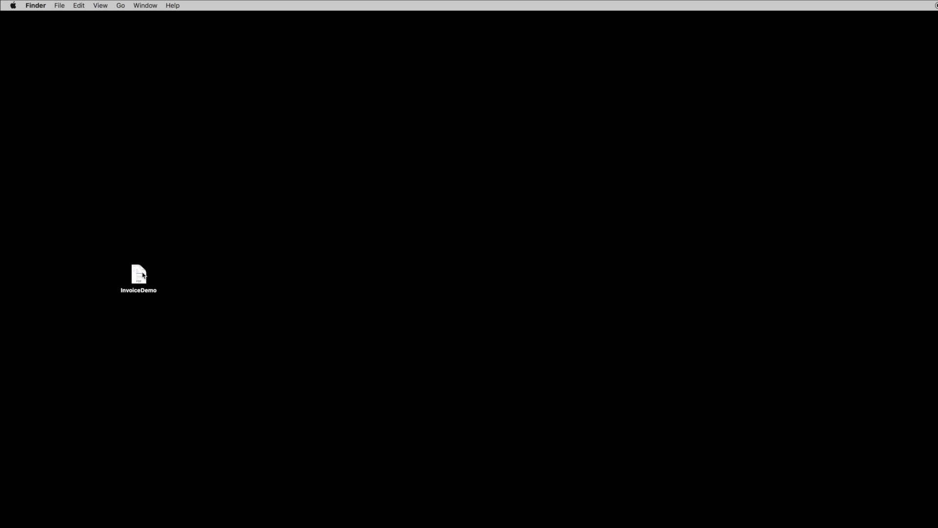
- Reopen InvoiceDemo from the desktop and show the Markup toolbar again
{"action": "double_click", "coordinate": [138, 277]}
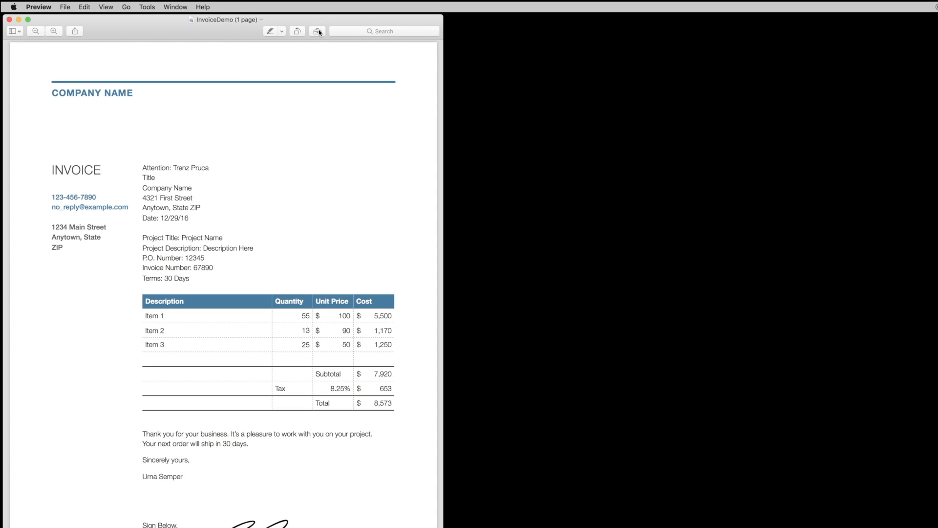
{"action": "left_click", "coordinate": [317, 32]}
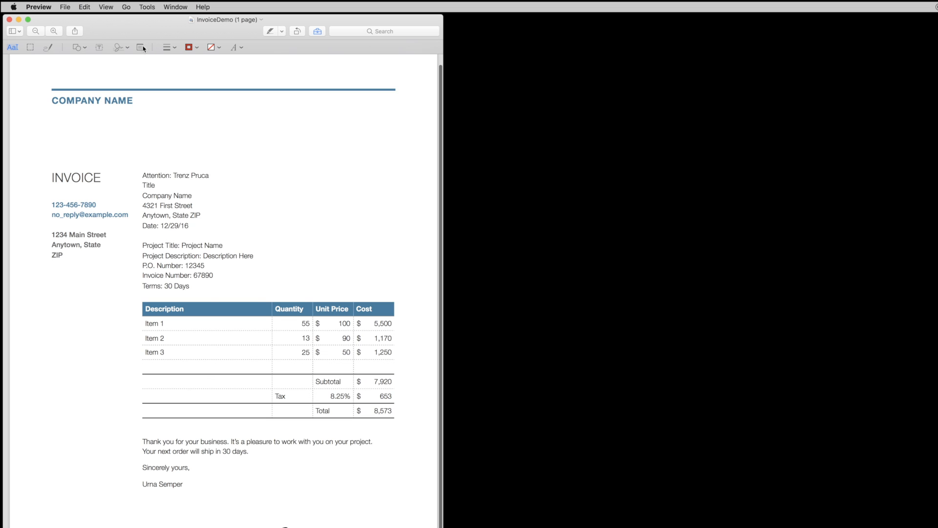
- Insert the saved signature again, move it to the page's top right, and select it
{"action": "left_click", "coordinate": [120, 47]}
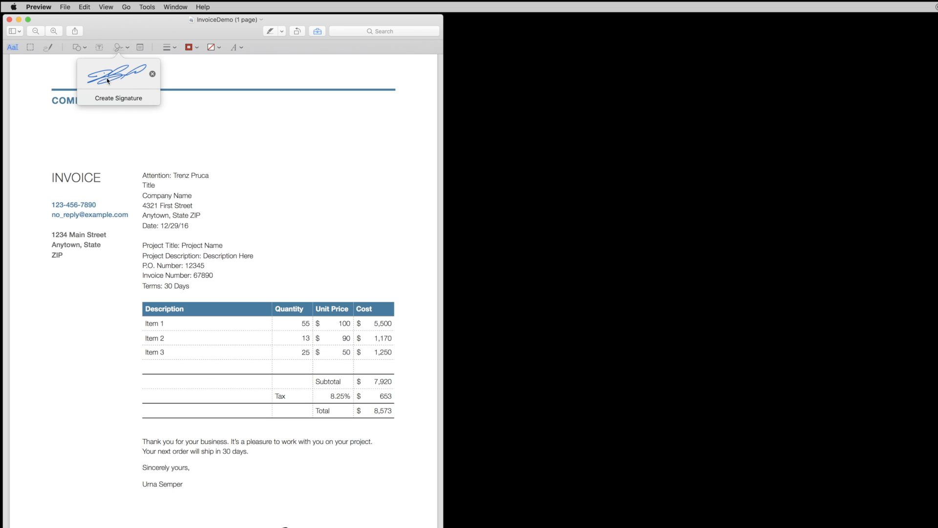
{"action": "mouse_move", "coordinate": [125, 78]}
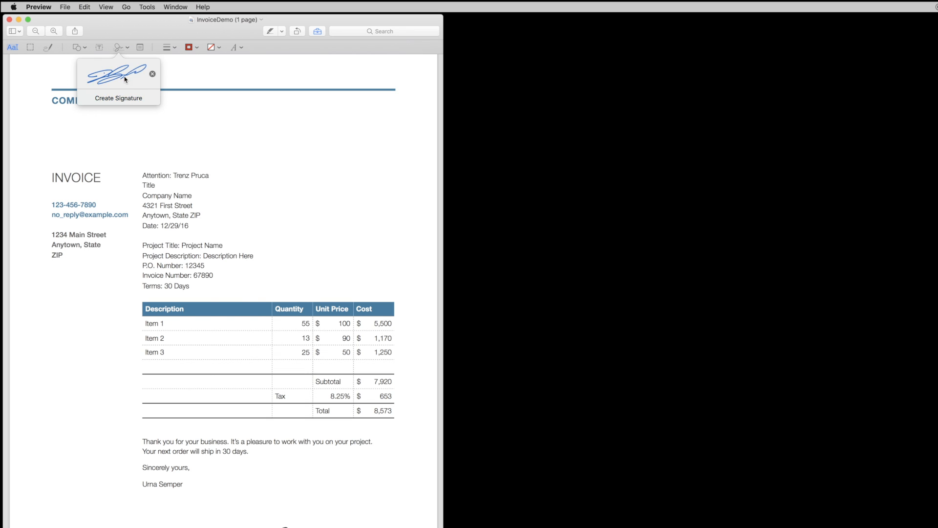
{"action": "left_click", "coordinate": [118, 73]}
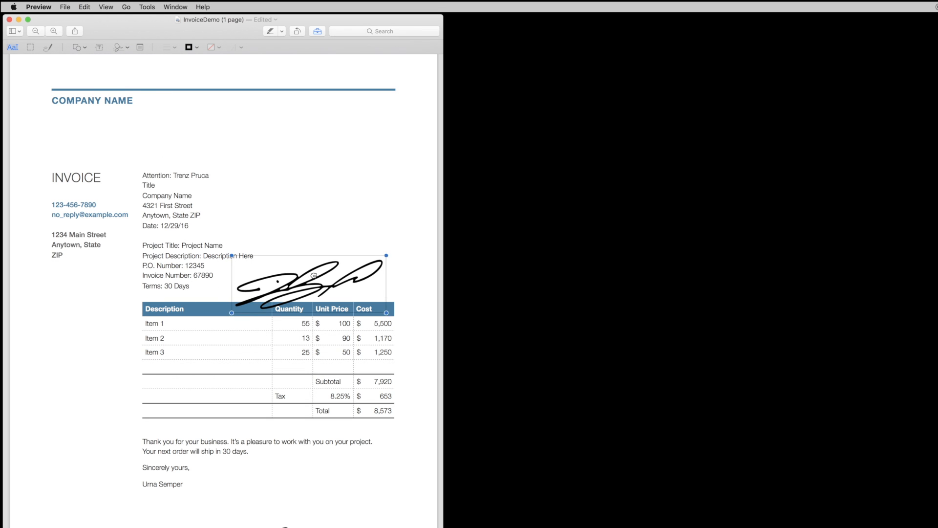
{"action": "left_click_drag", "start_coordinate": [312, 285], "coordinate": [294, 125]}
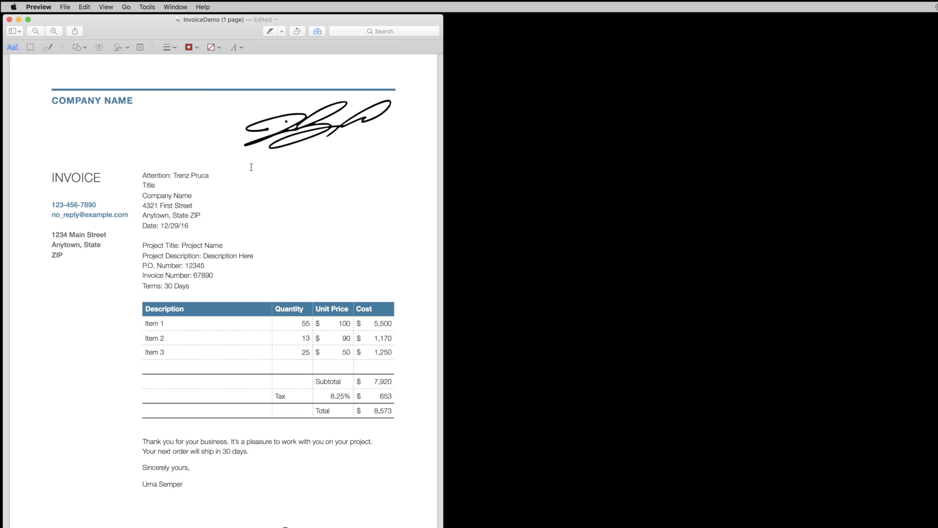
{"action": "left_click", "coordinate": [317, 123]}
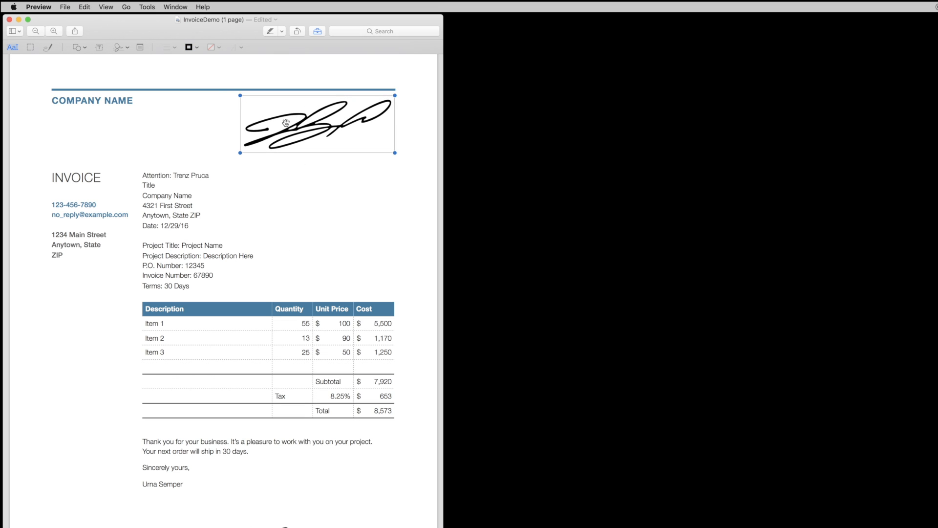
- Delete the extra top signature and close the invoice window
{"action": "key", "text": "Delete"}
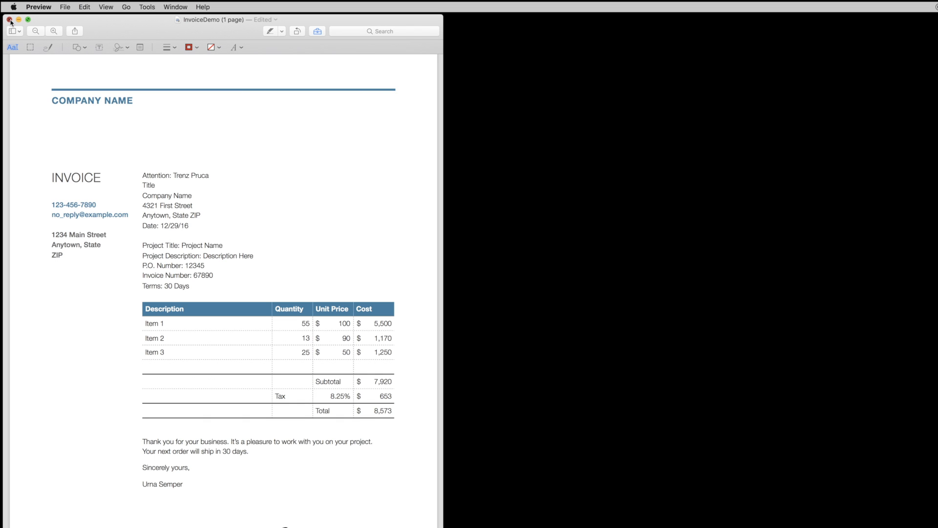
{"action": "left_click", "coordinate": [10, 19]}
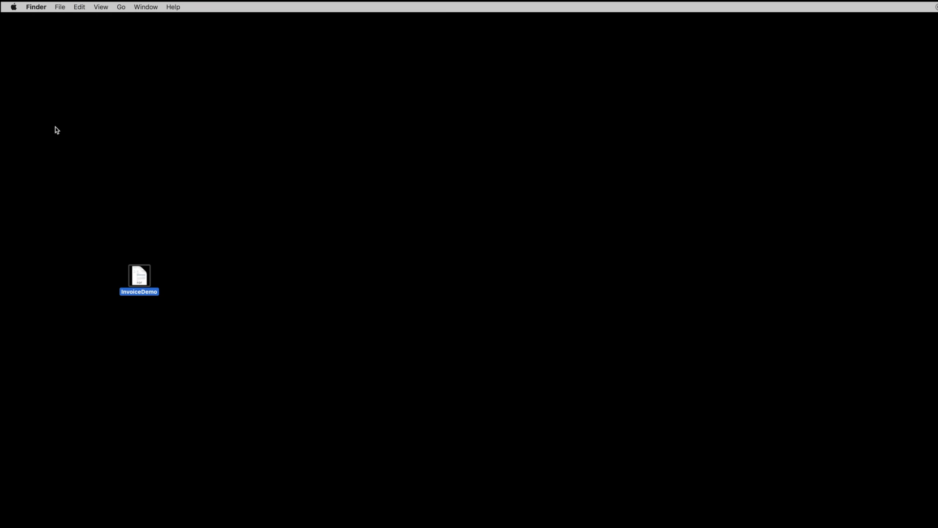